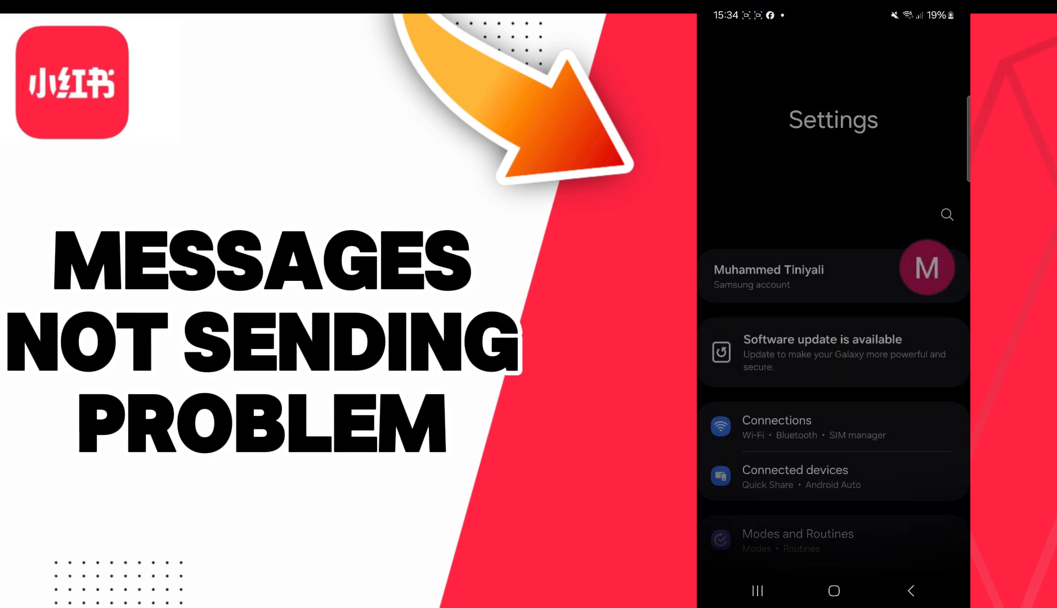
Step: From Apps, search 'red' and open rednote's Storage page, showing 0 B cache
scroll(down, 3)
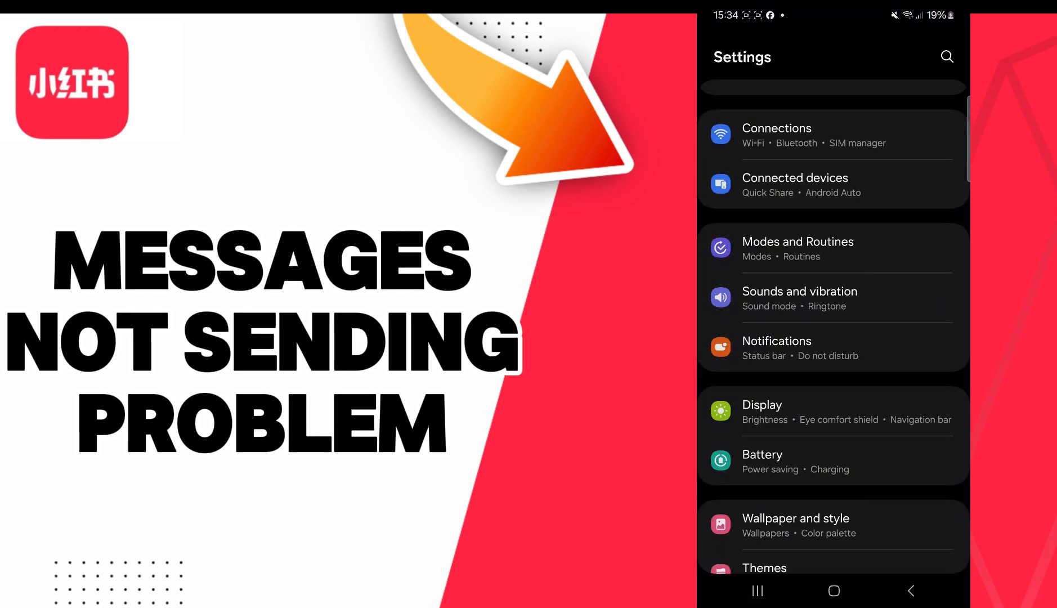
scroll(down, 3)
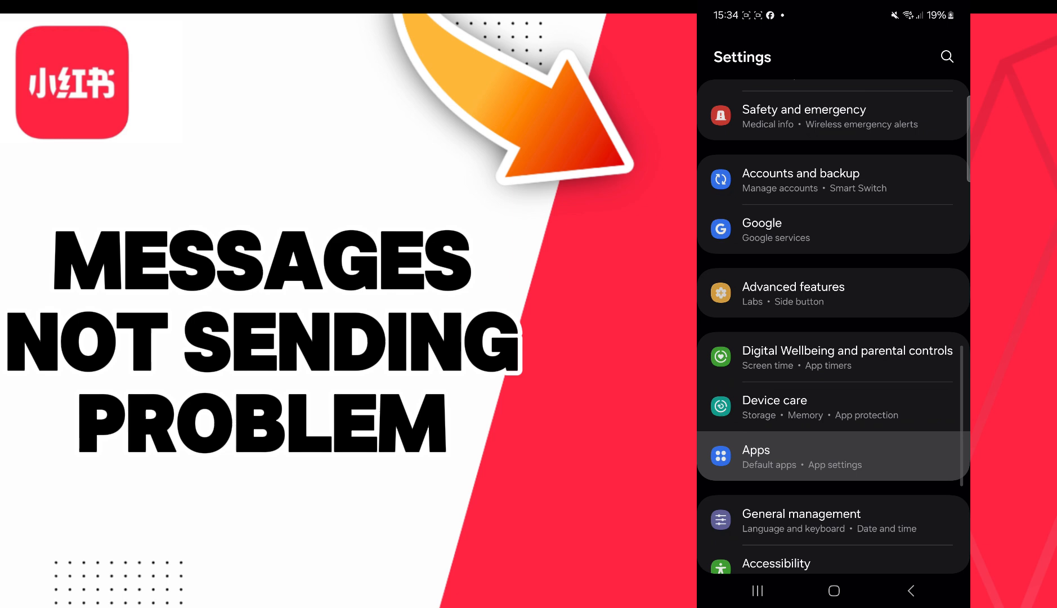
click(756, 456)
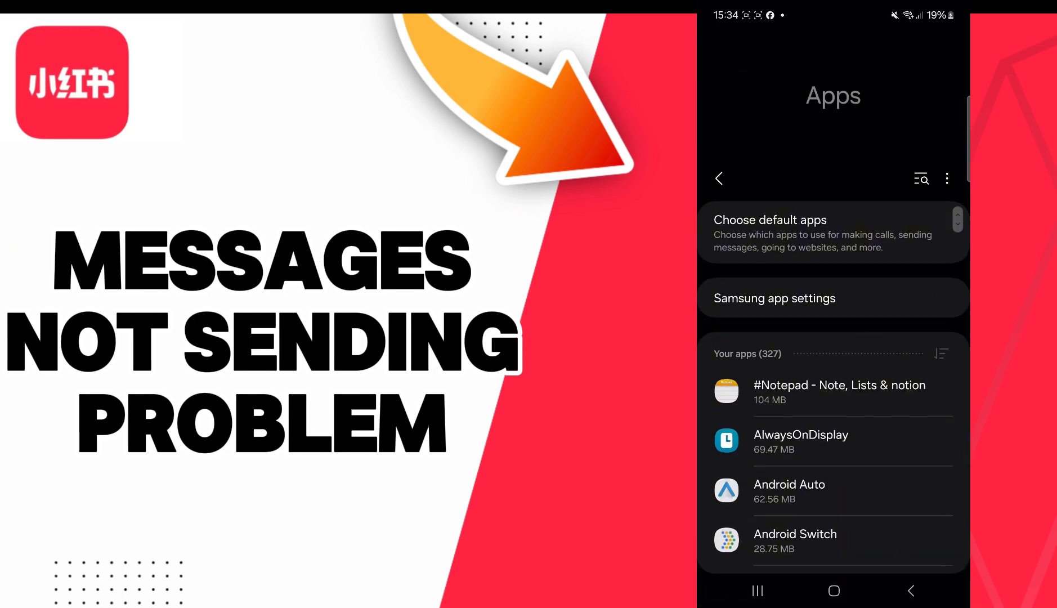
text(red)
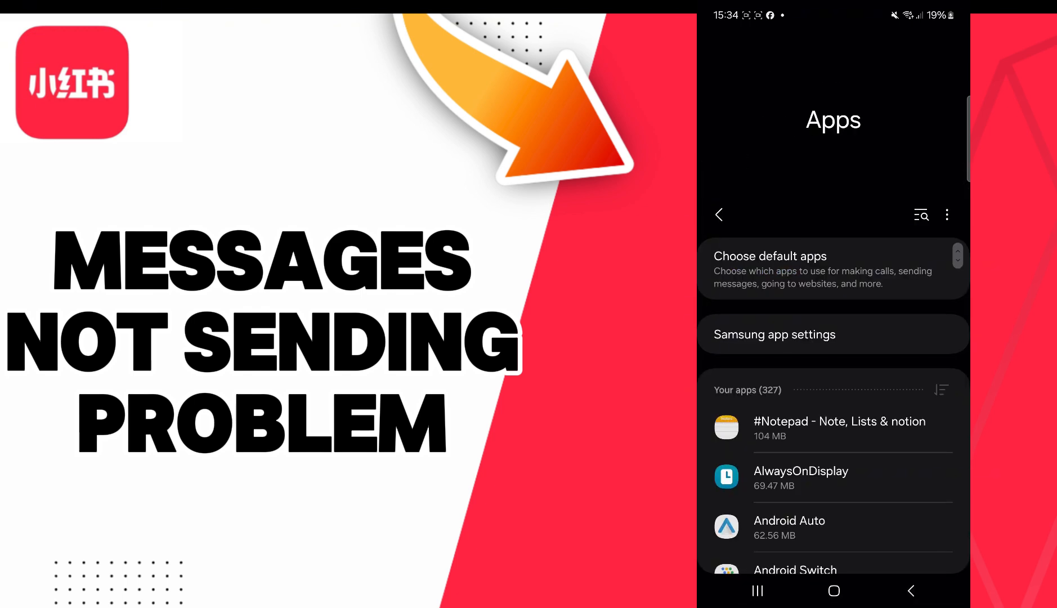
text(red)
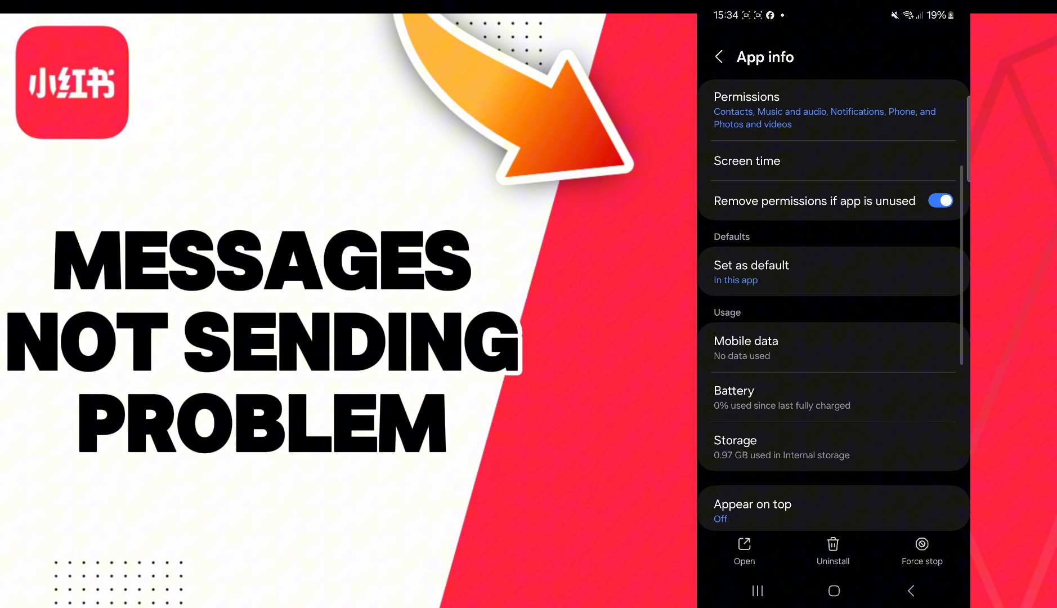
click(735, 447)
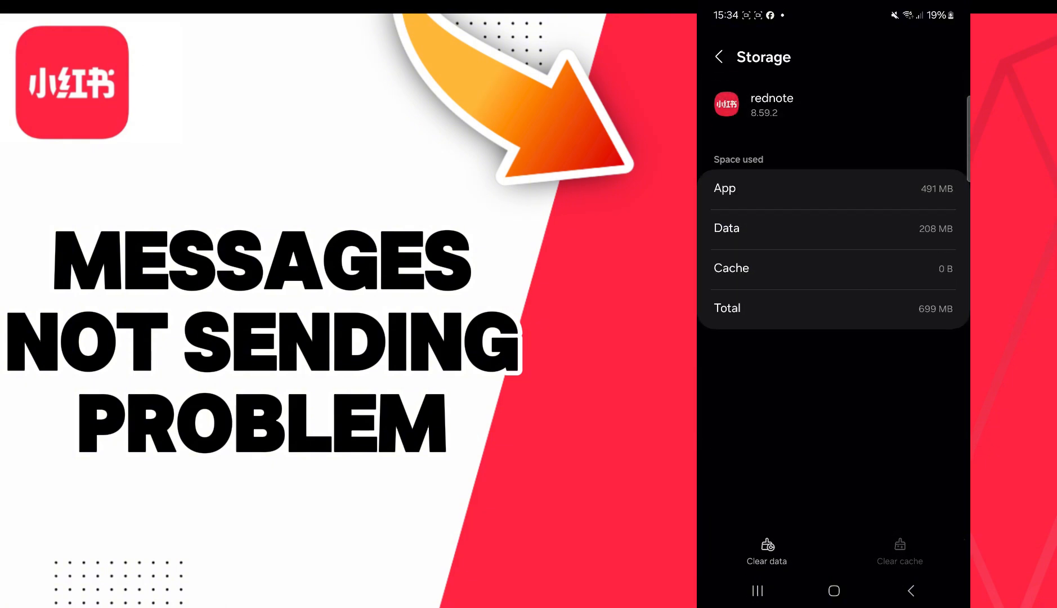